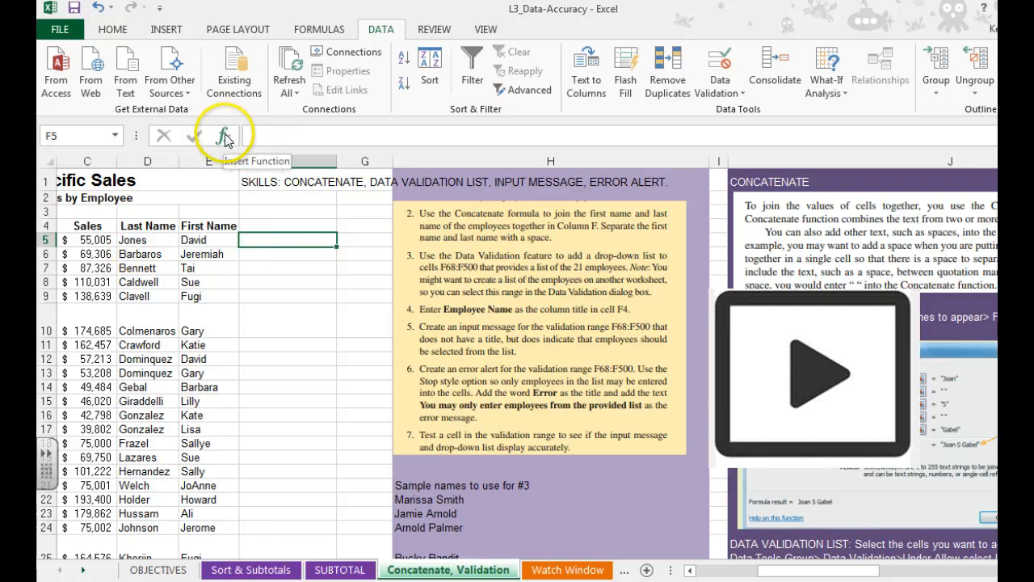
# Enter a CONCATENATE formula in F5 joining E5, a space and D5 to show 'David Jones'
pyautogui.click(225, 135)
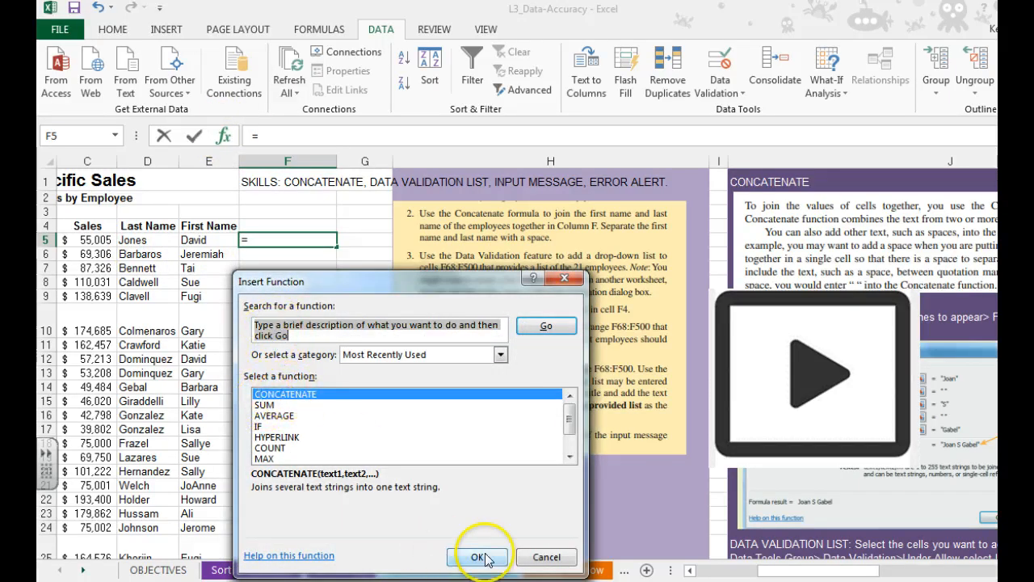
pyautogui.click(477, 556)
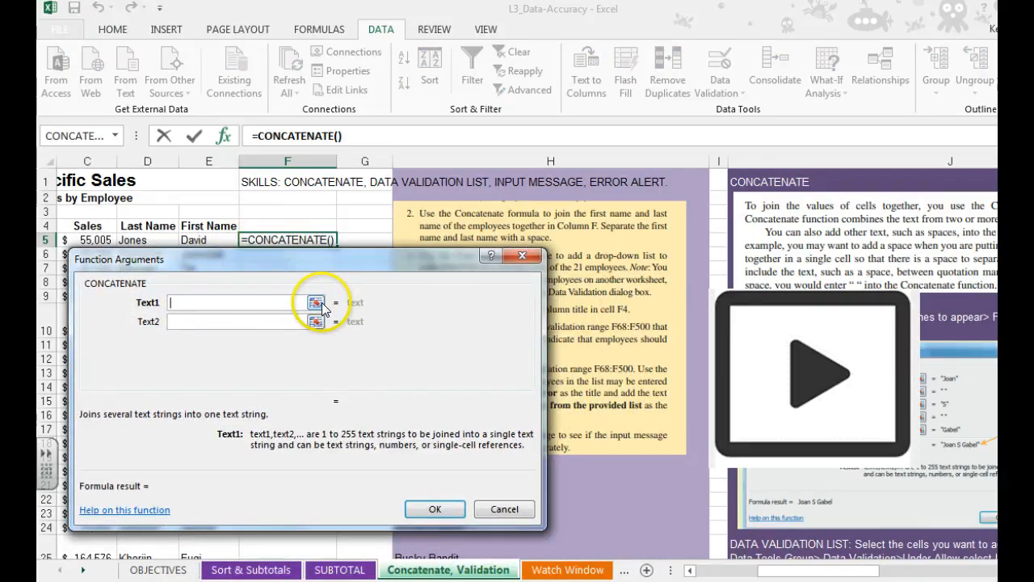
pyautogui.click(315, 303)
pyautogui.write('E5')
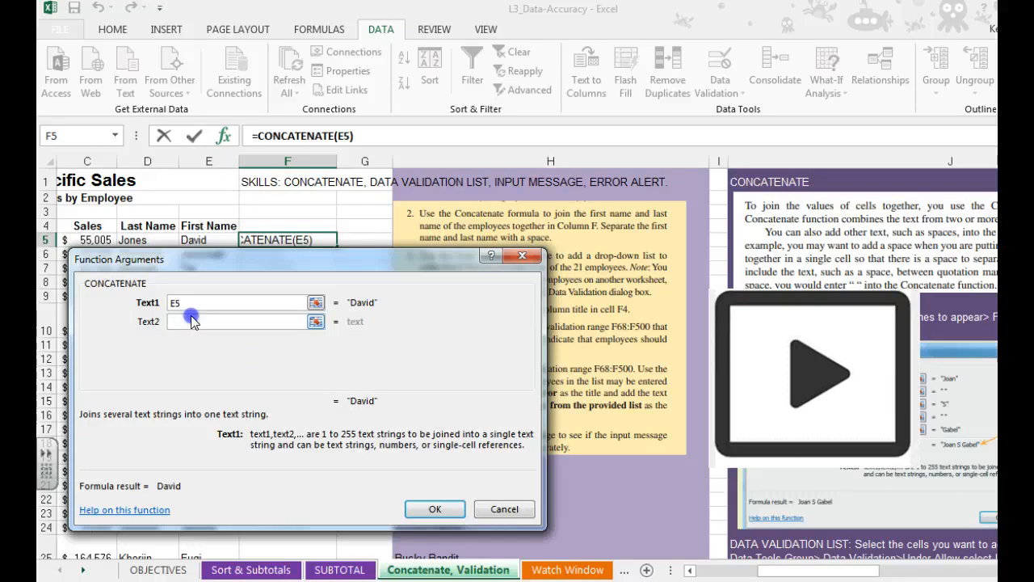
pyautogui.click(234, 321)
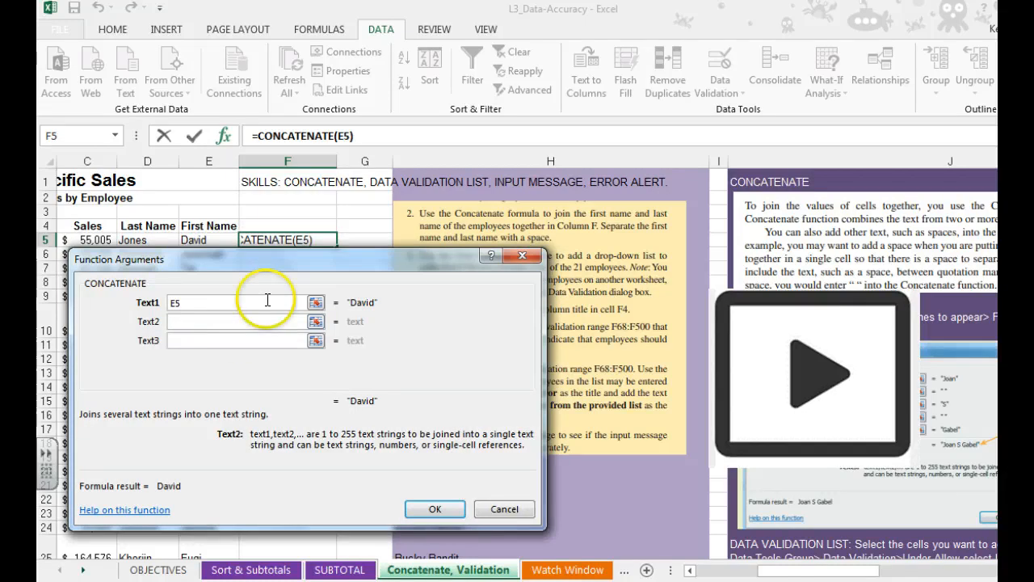
pyautogui.write('" "')
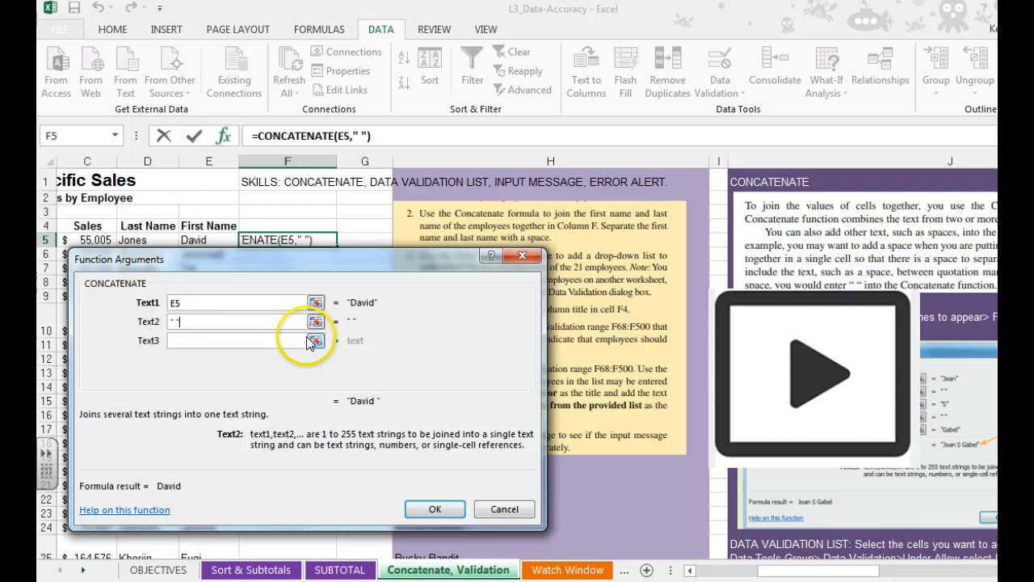
pyautogui.click(315, 340)
pyautogui.write('D5')
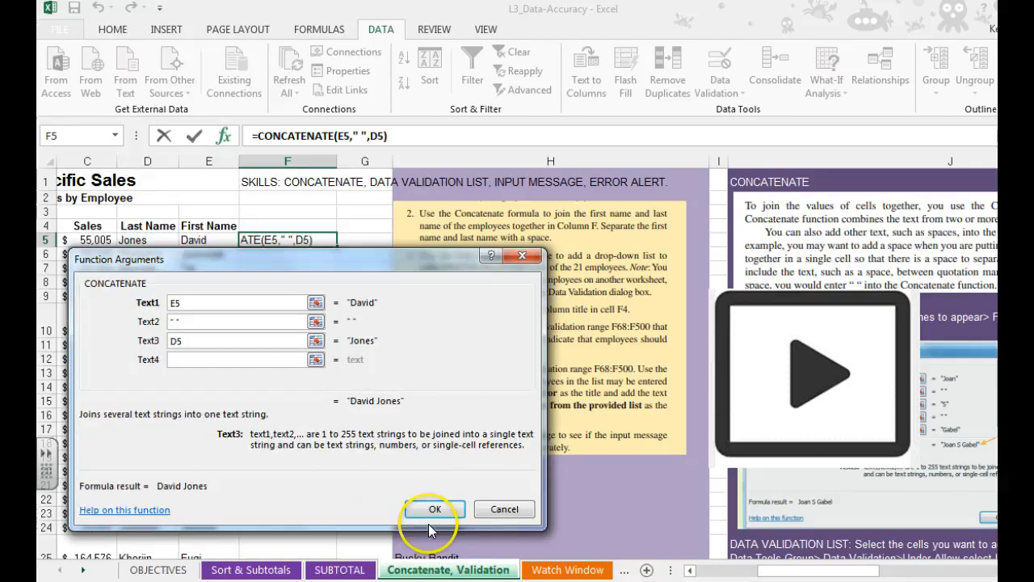
pyautogui.click(434, 509)
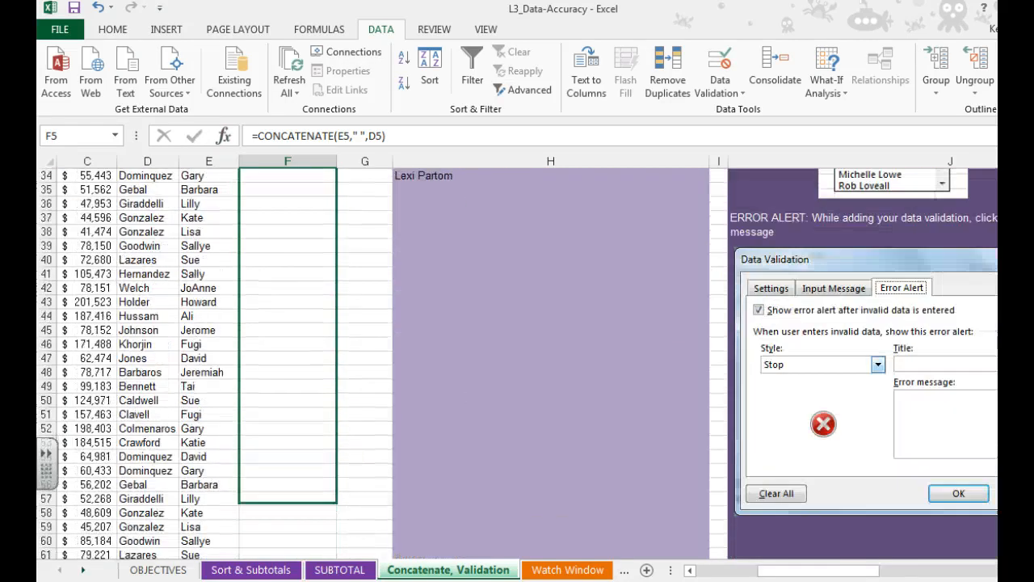
# Scroll down column F to the empty rows from 68 downward
pyautogui.scroll(-3)
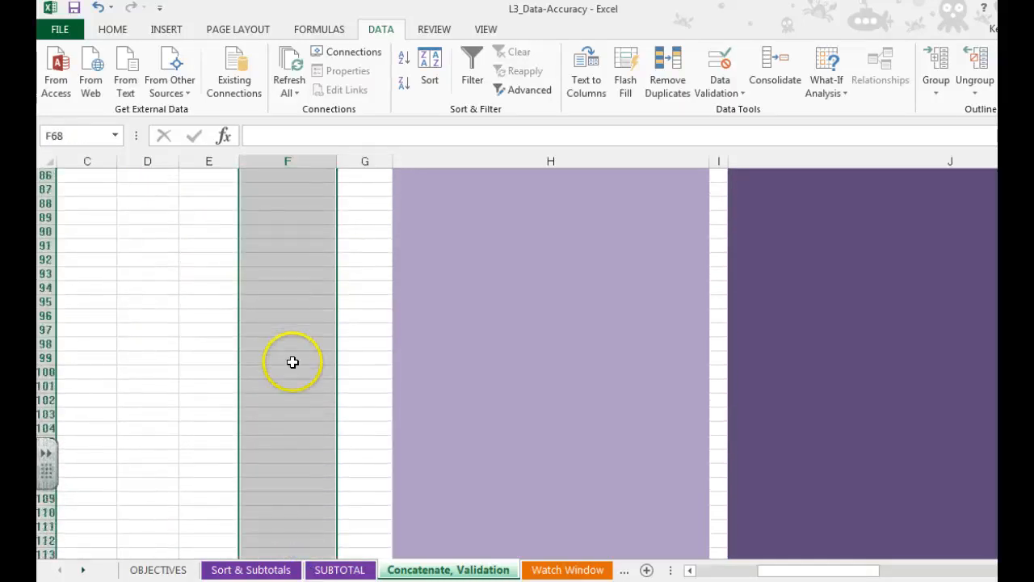
# Add list data validation to F68 downward, sourcing names from $H$22:$H$34
pyautogui.scroll(3)
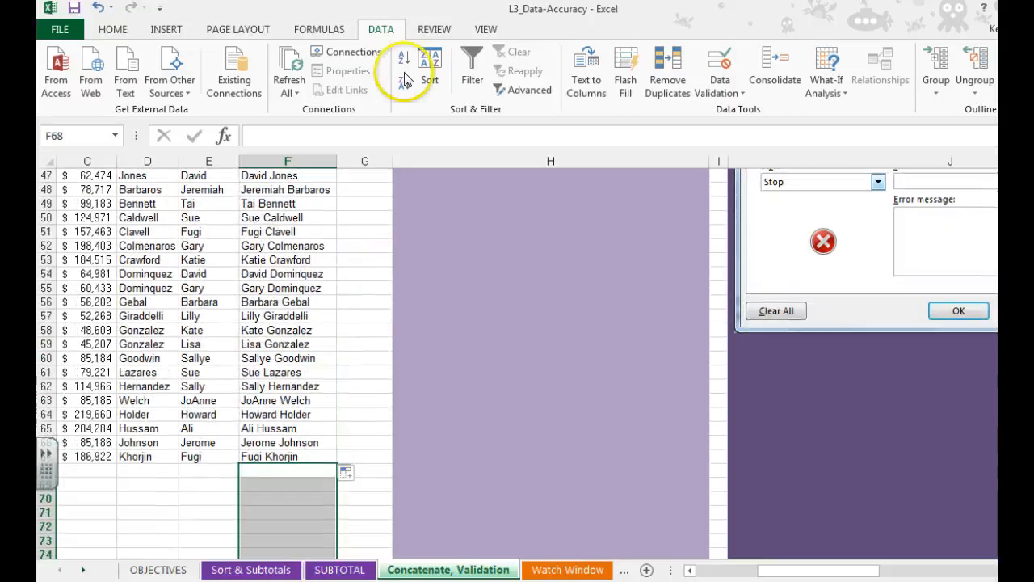
pyautogui.click(958, 310)
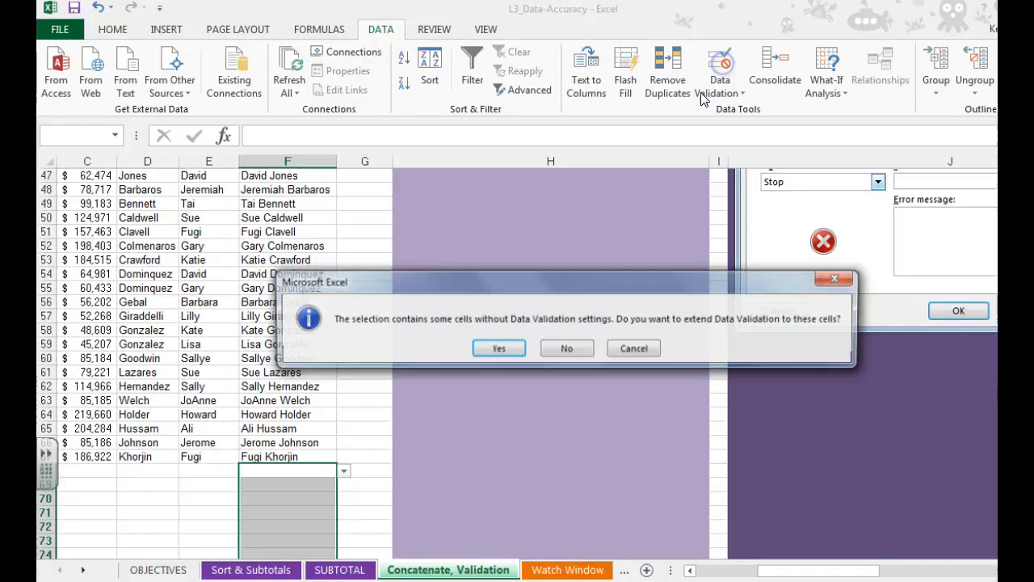
pyautogui.click(499, 348)
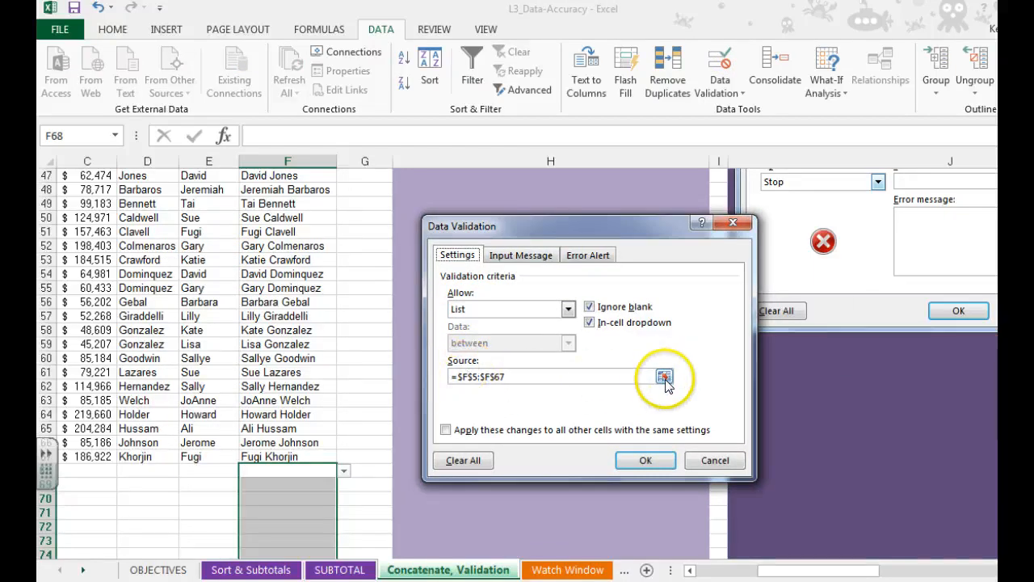
pyautogui.moveTo(598, 226)
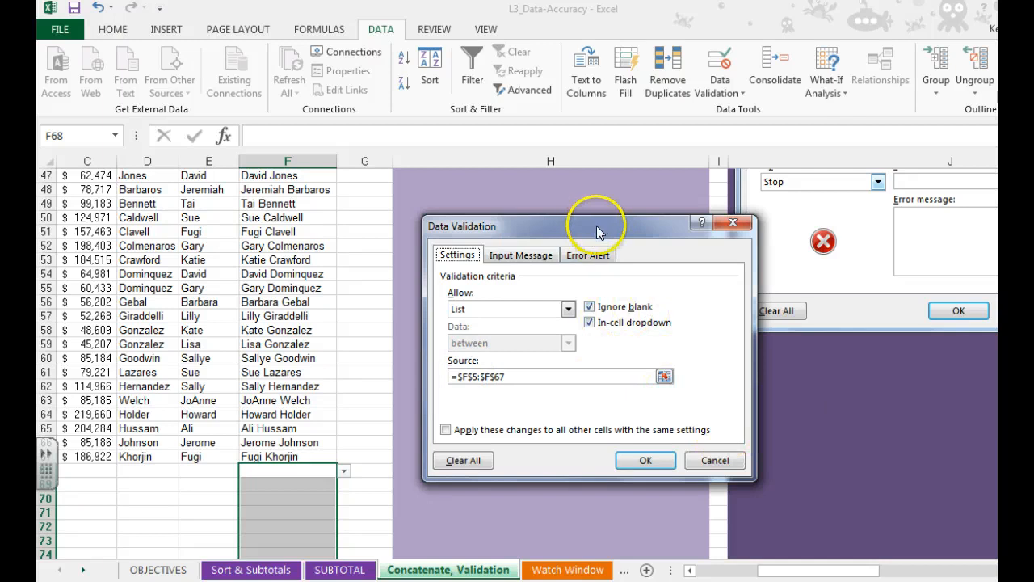
pyautogui.moveTo(597, 226); pyautogui.dragTo(860, 219)
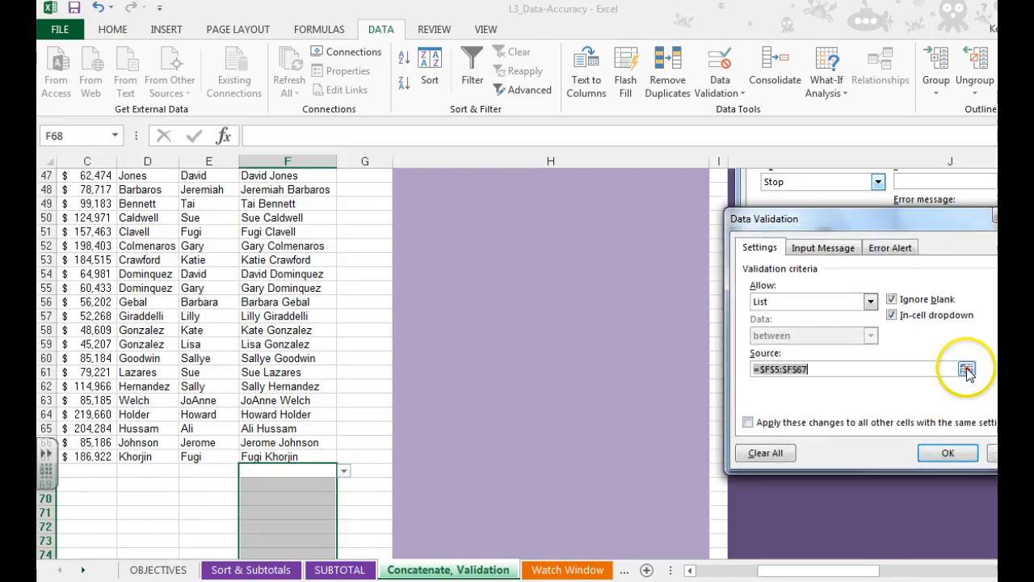
pyautogui.click(967, 369)
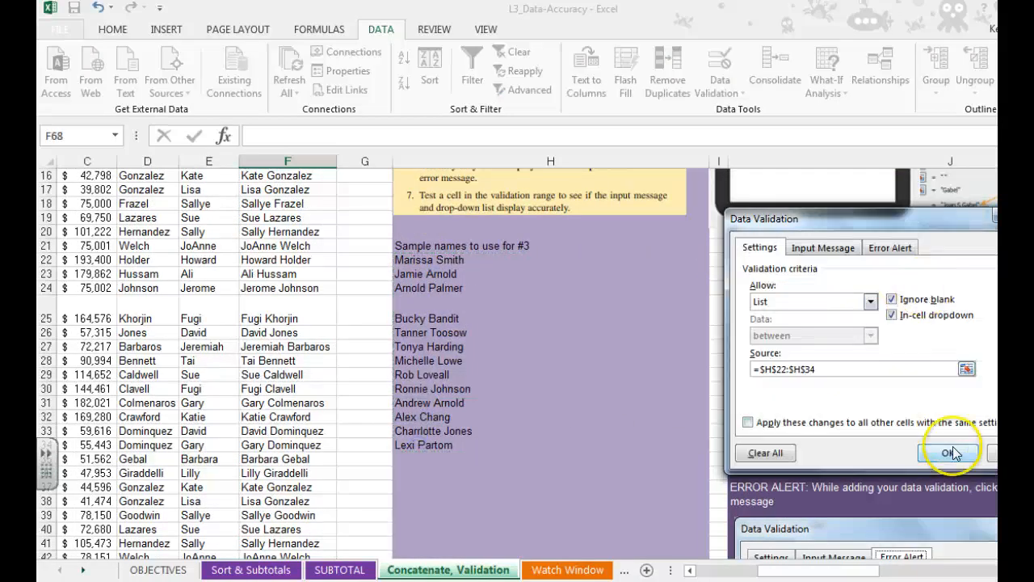
pyautogui.click(950, 452)
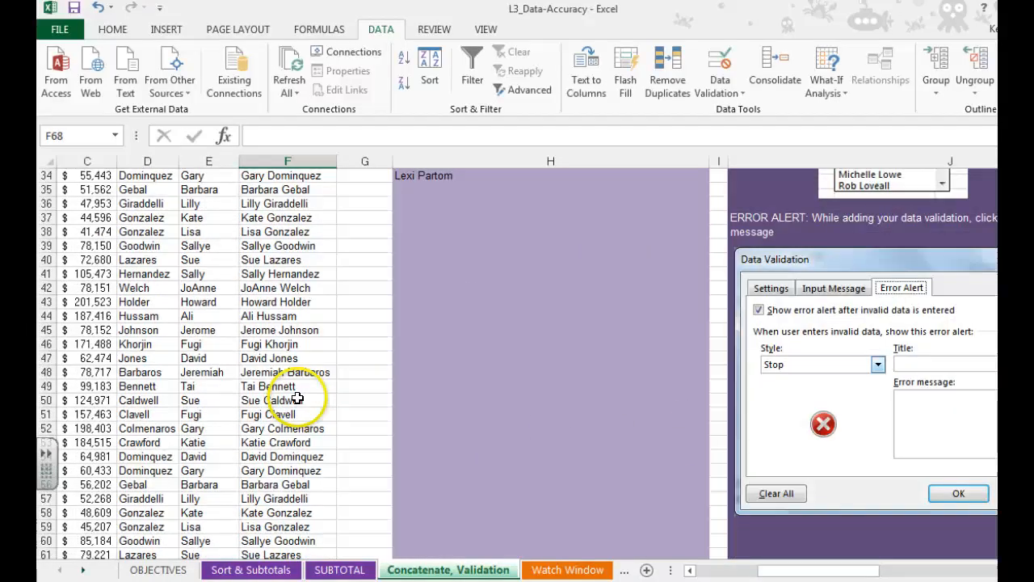
pyautogui.click(958, 493)
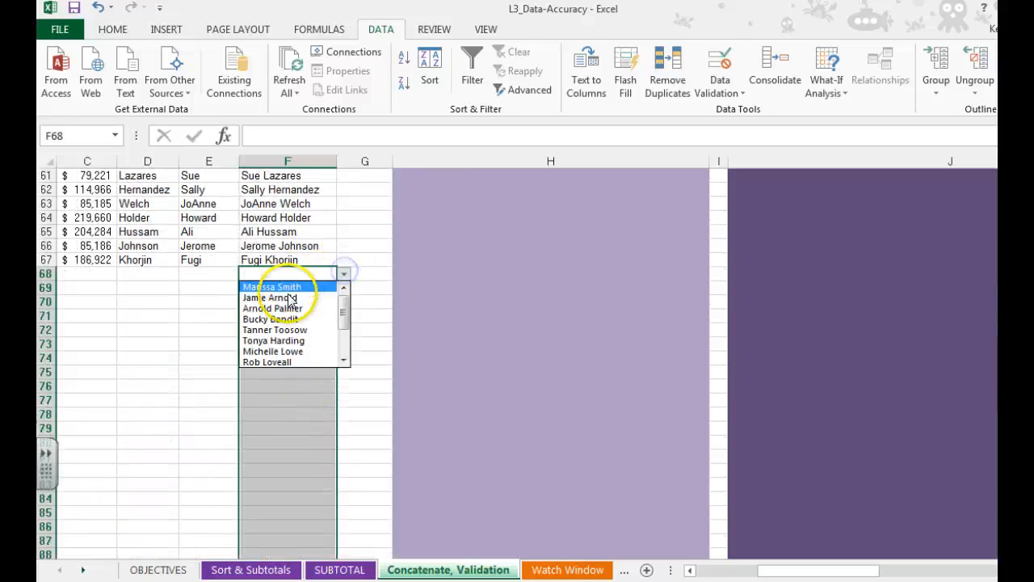
# Choose a sample name from the F68 drop-down list
pyautogui.click(272, 319)
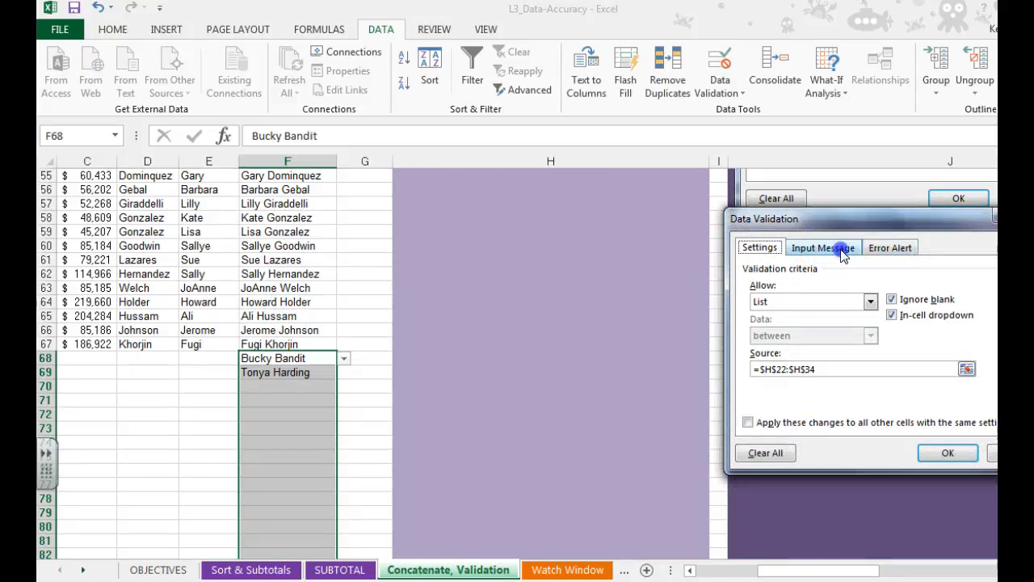
# Set an untitled input message 'employees must be selected from this list.' and confirm
pyautogui.click(822, 247)
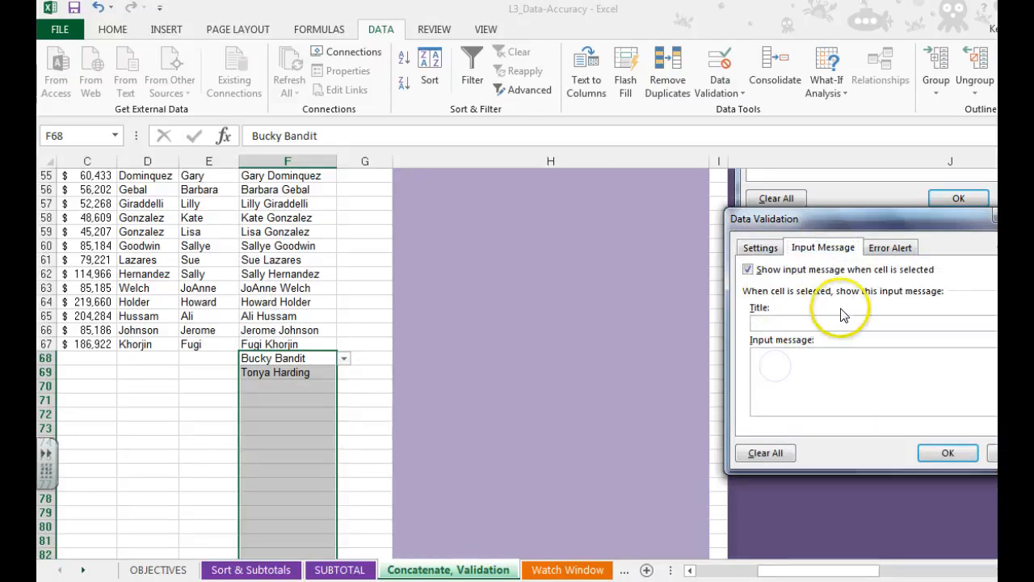
pyautogui.write('eMP')
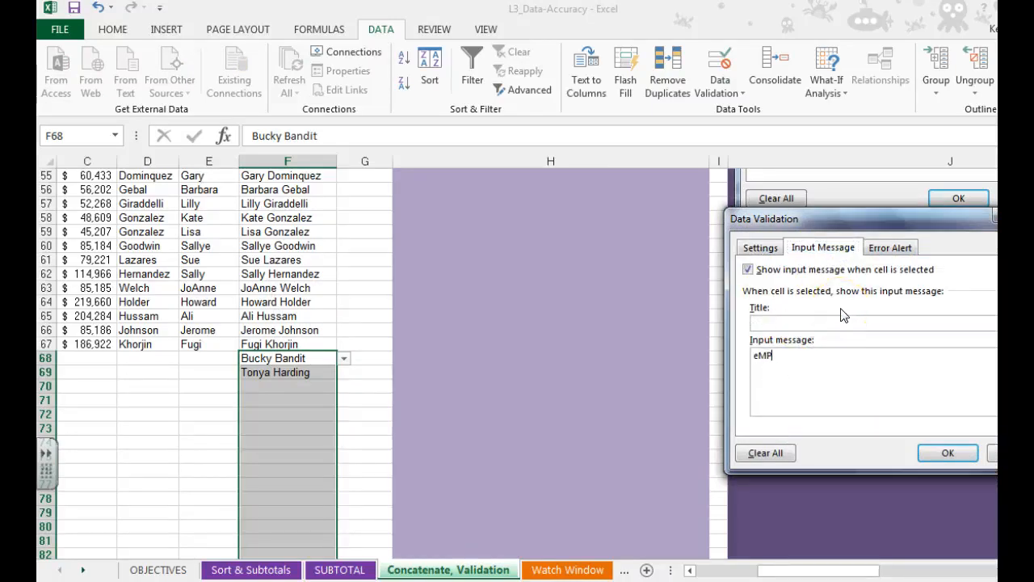
pyautogui.write('employees must')
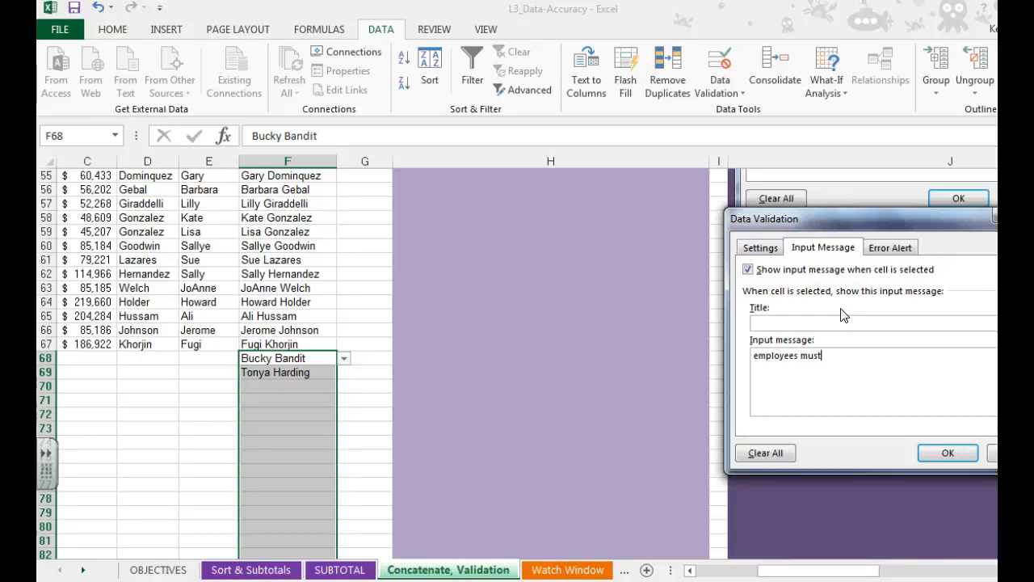
pyautogui.write('be selected f')
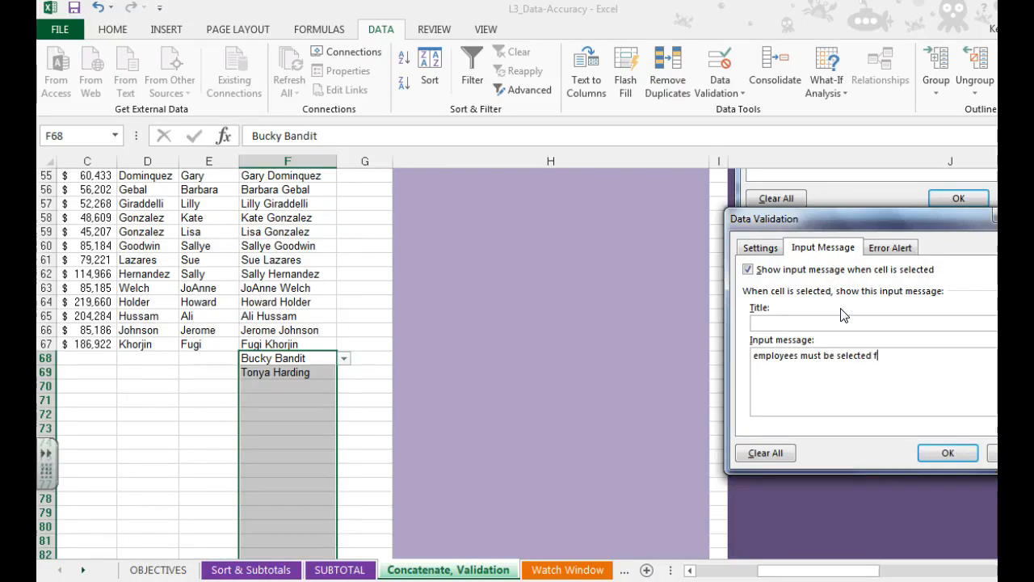
pyautogui.write('rom this list.')
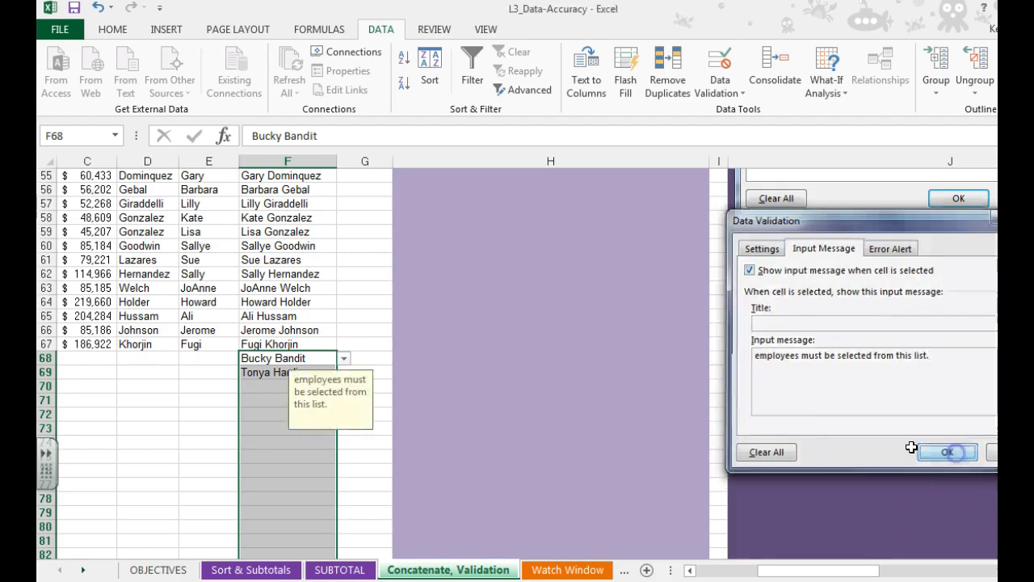
pyautogui.click(947, 451)
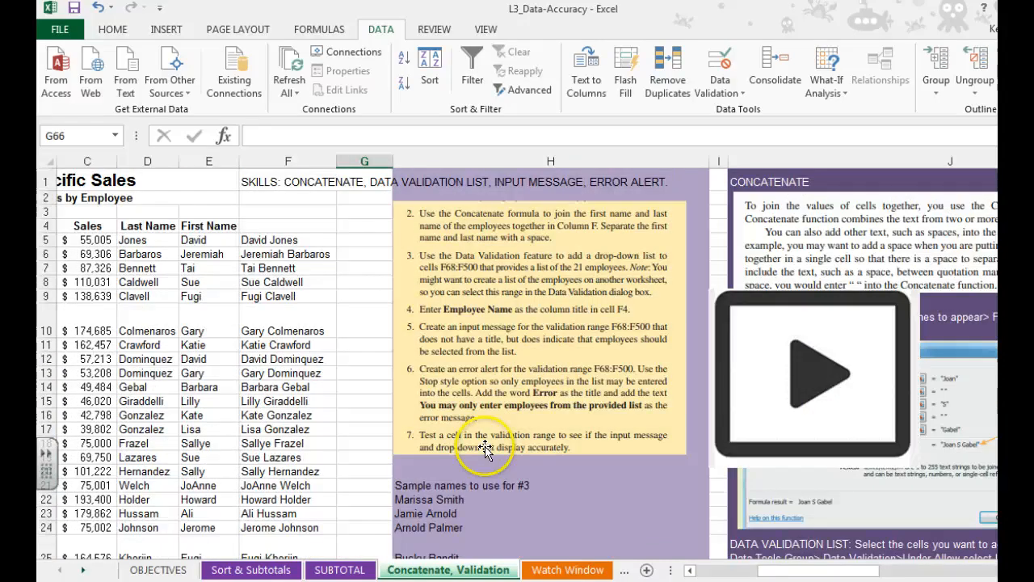
pyautogui.moveTo(558, 392)
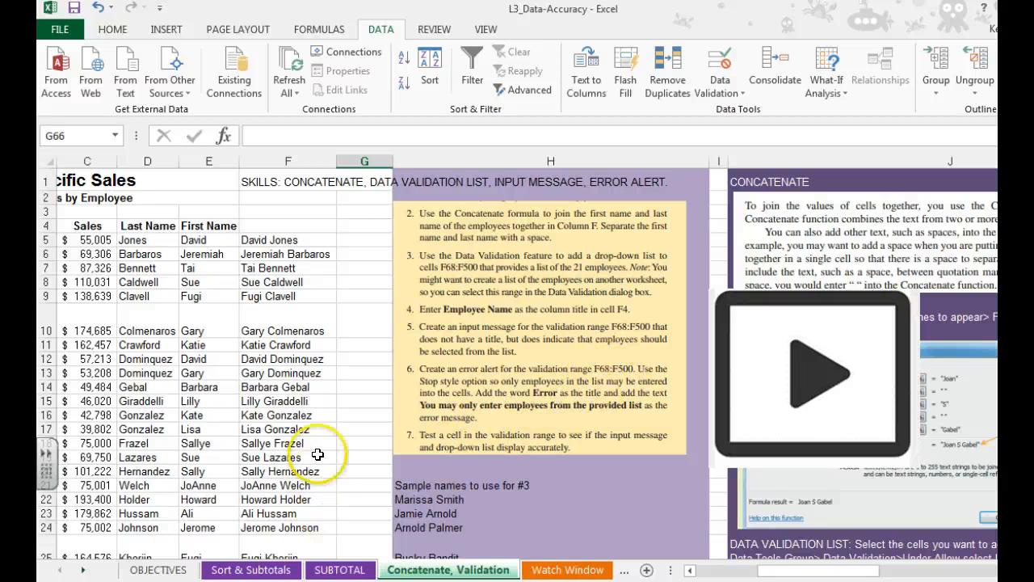
pyautogui.moveTo(93, 542)
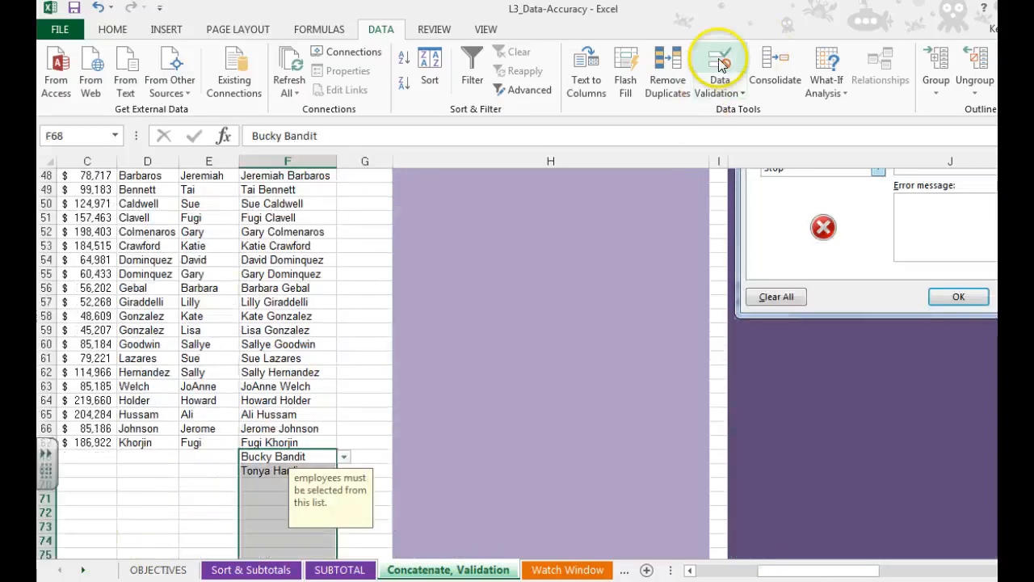
# Reopen Data Validation for the name range and show the Stop-style Error Alert settings
pyautogui.click(958, 297)
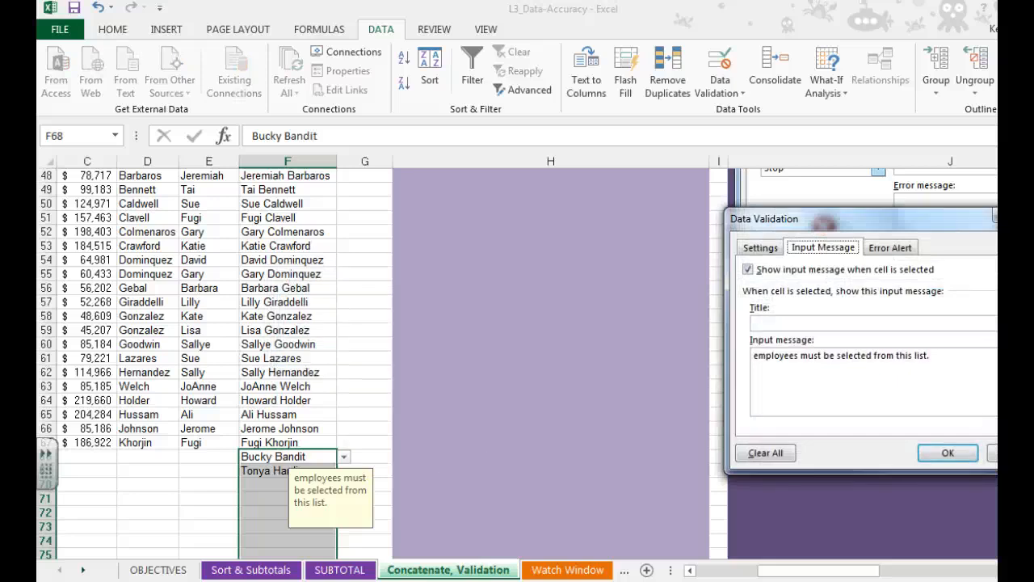
pyautogui.click(890, 246)
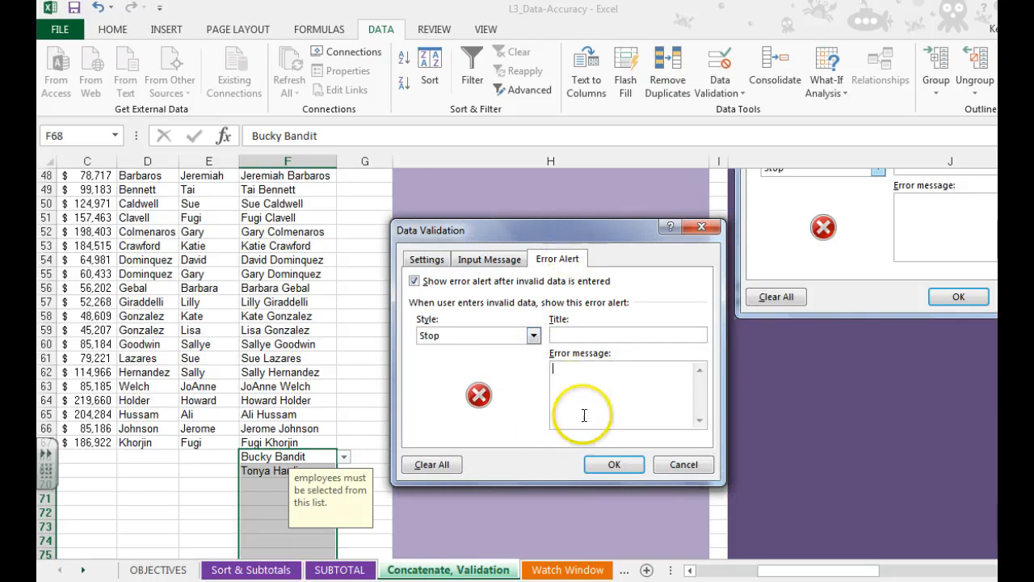
pyautogui.moveTo(570, 392)
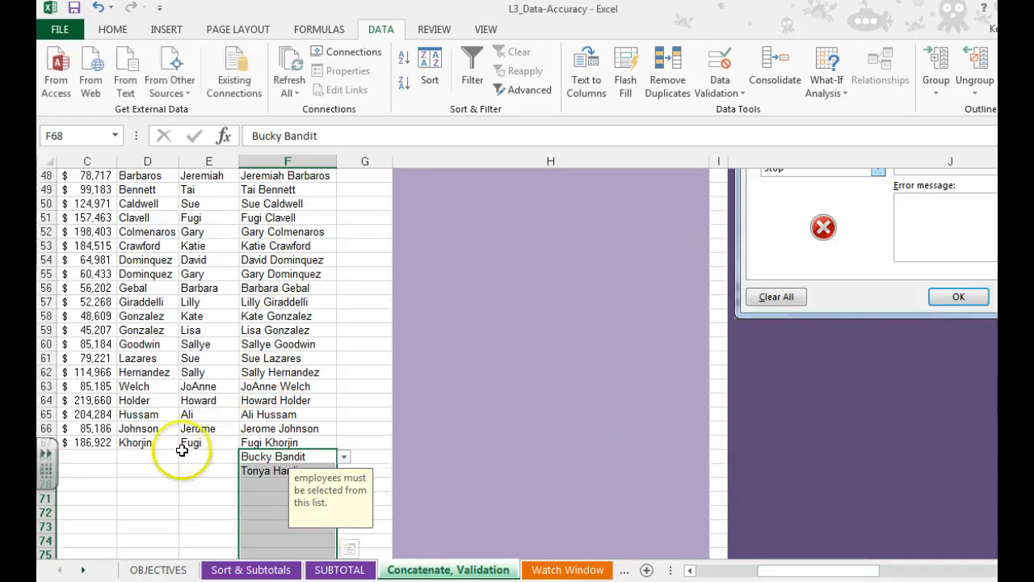
# Add the Stop error message 'You may only enter employees from the provided list' and test with 'sdf' in F71
pyautogui.click(718, 64)
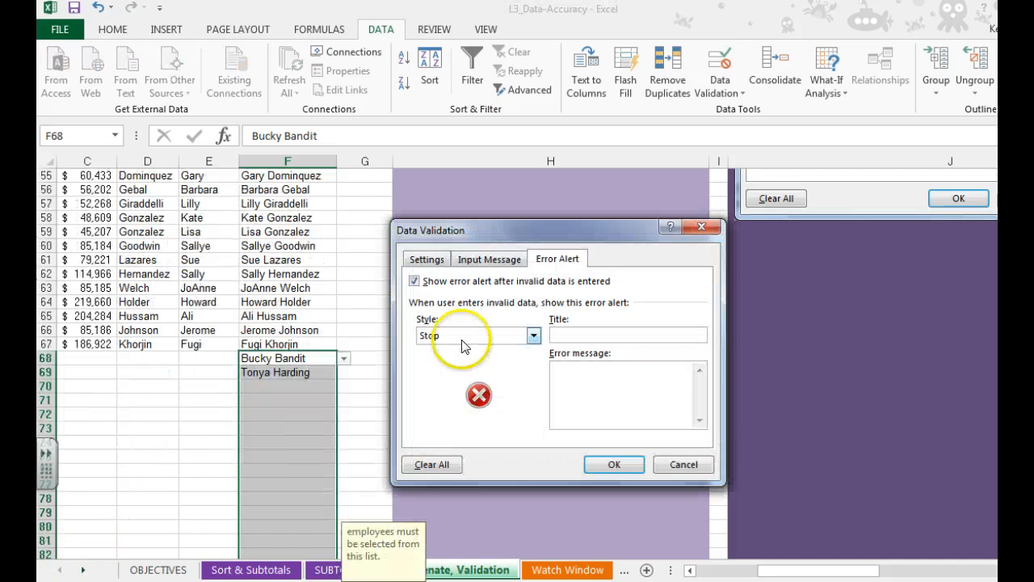
pyautogui.write('You may only')
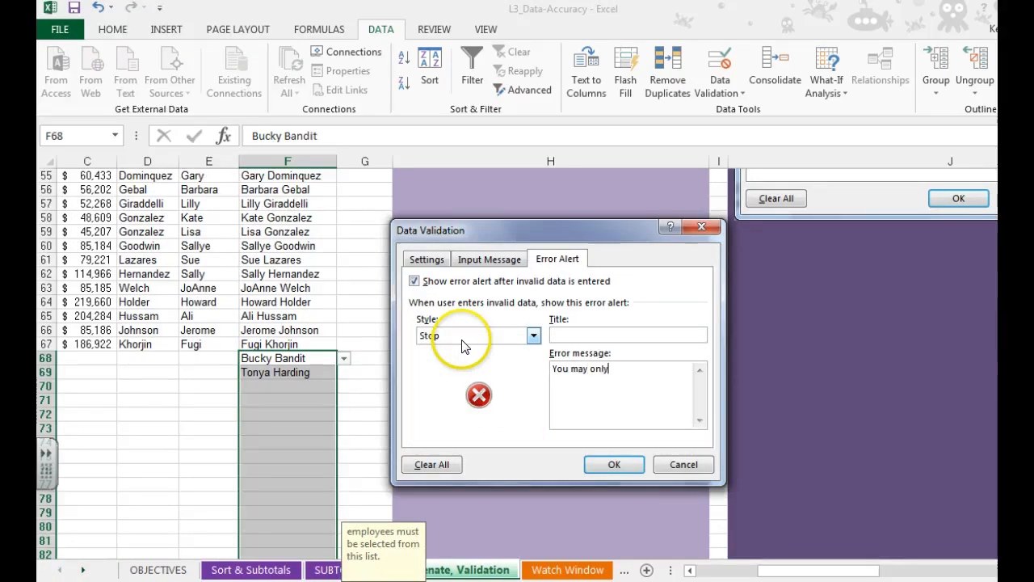
pyautogui.write('enter e')
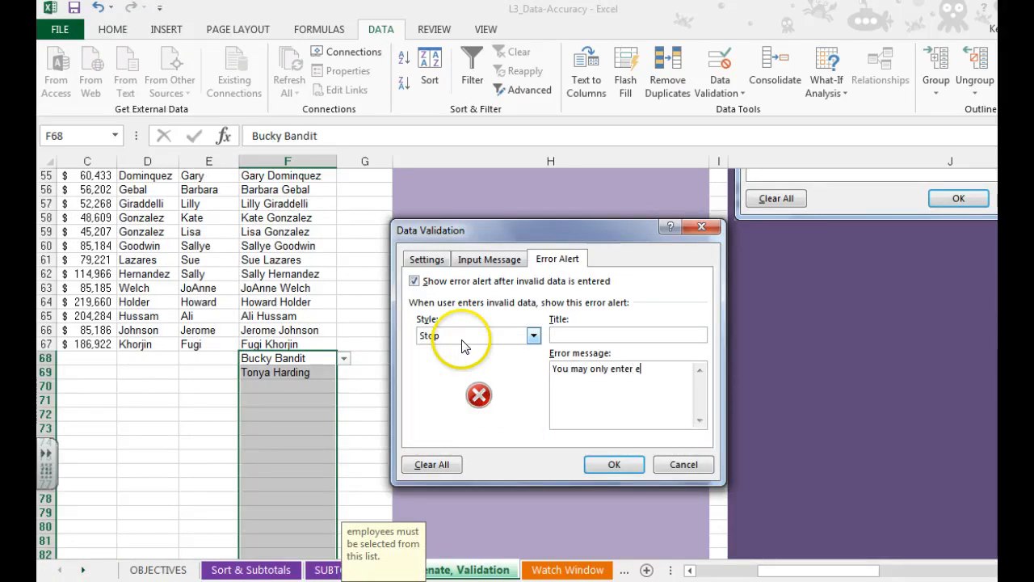
pyautogui.write('mployees')
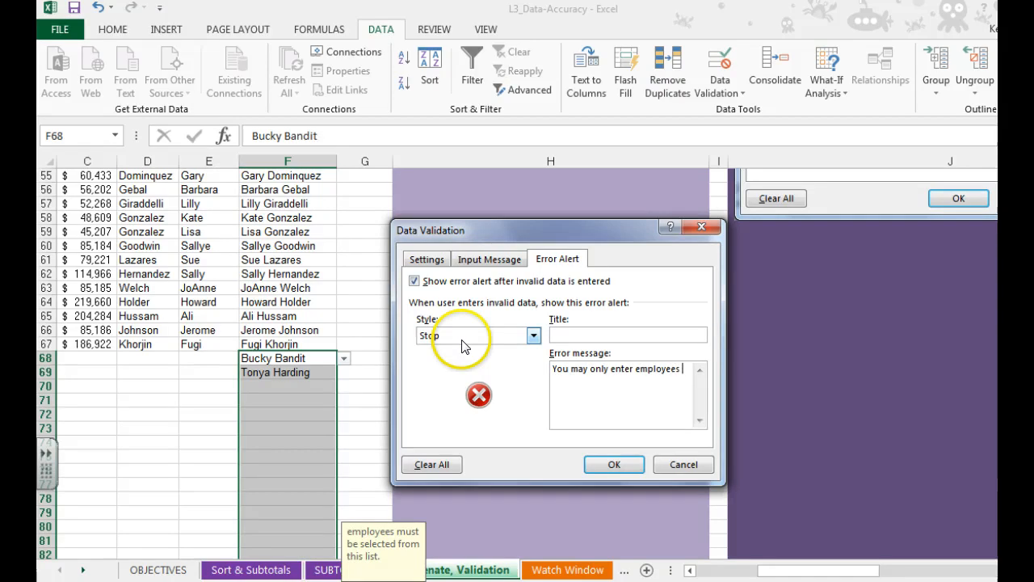
pyautogui.write('from the prov')
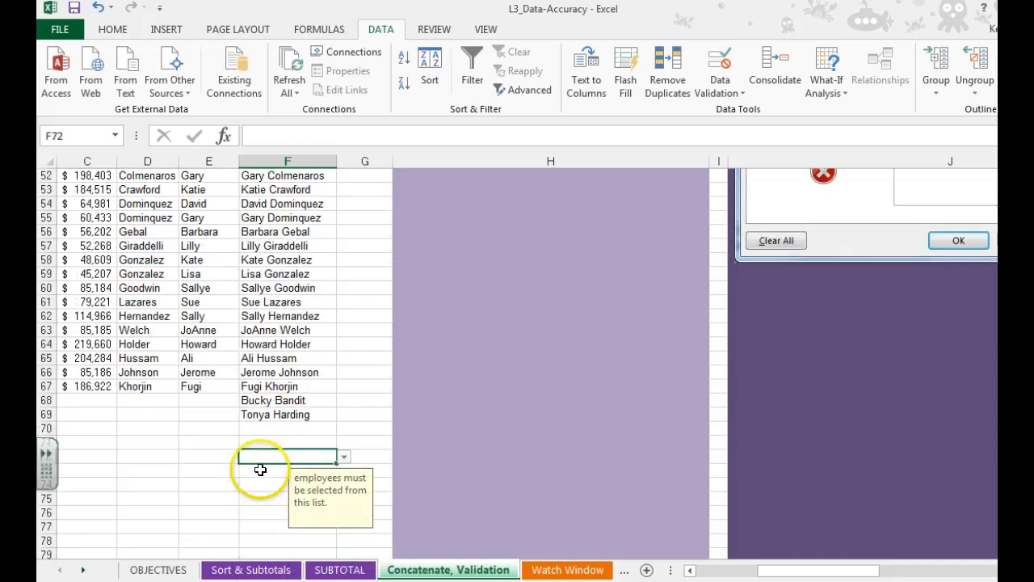
pyautogui.write('sdf')
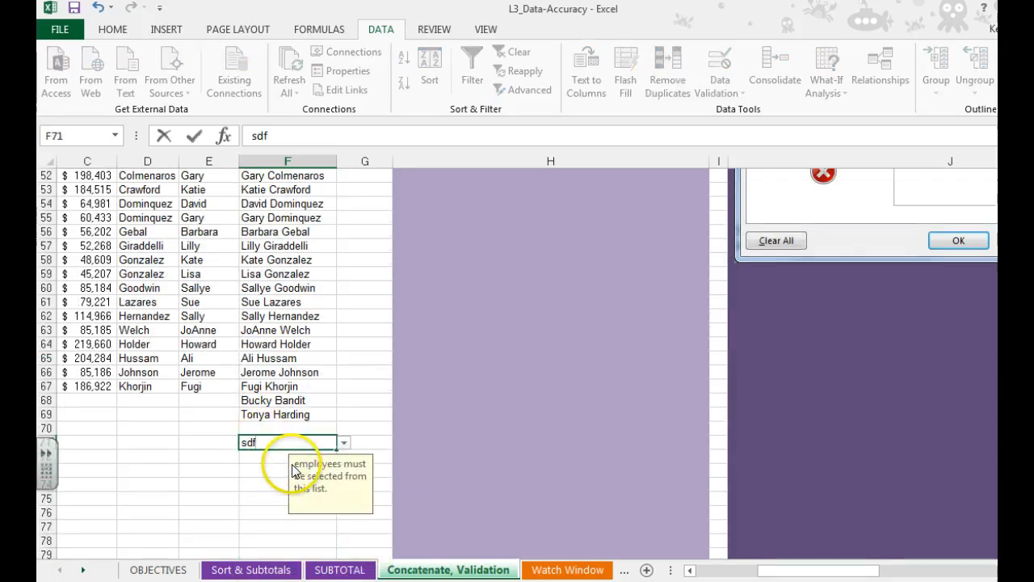
pyautogui.press('Return')
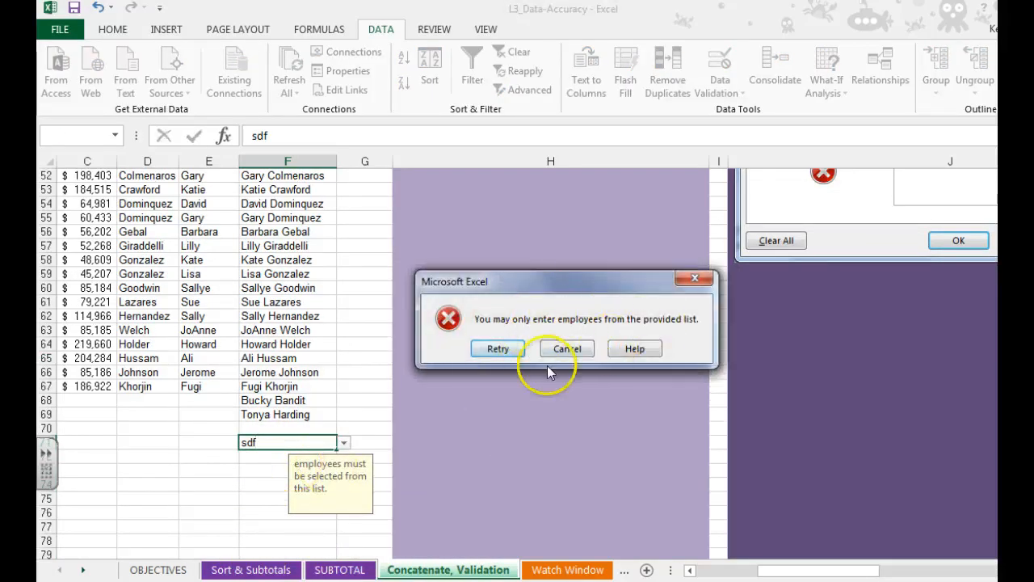